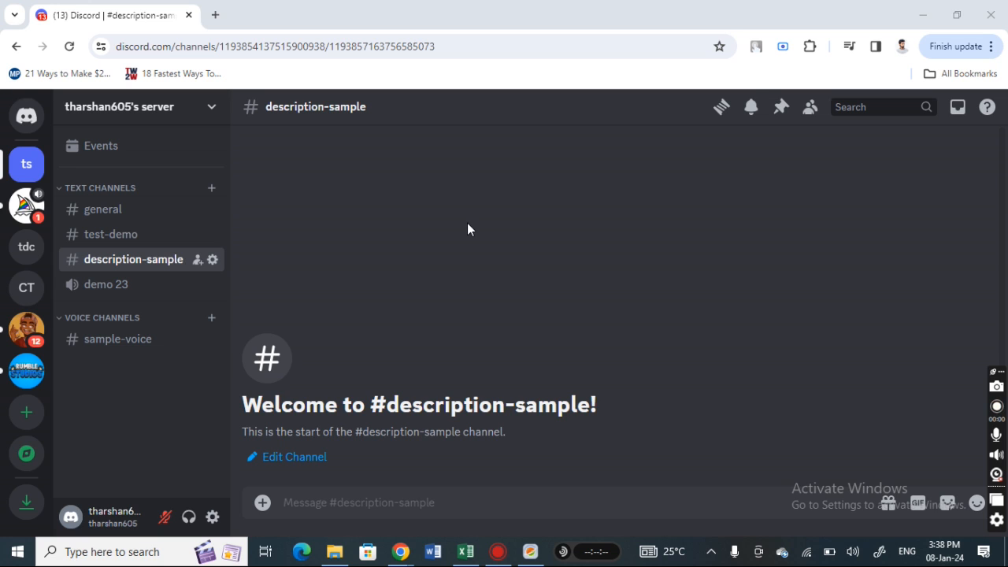
mouse_move(408, 236)
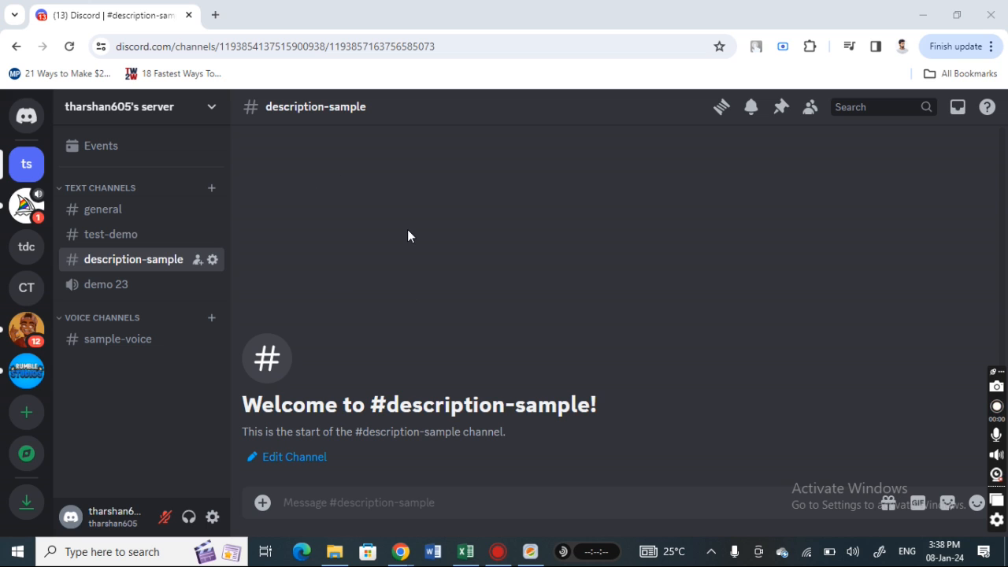
mouse_move(110, 233)
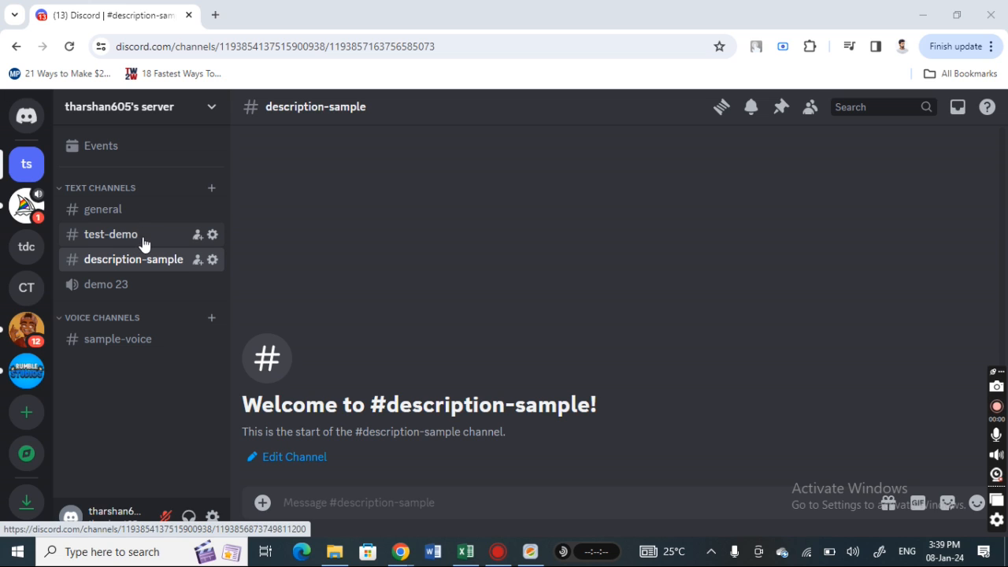
mouse_move(120, 107)
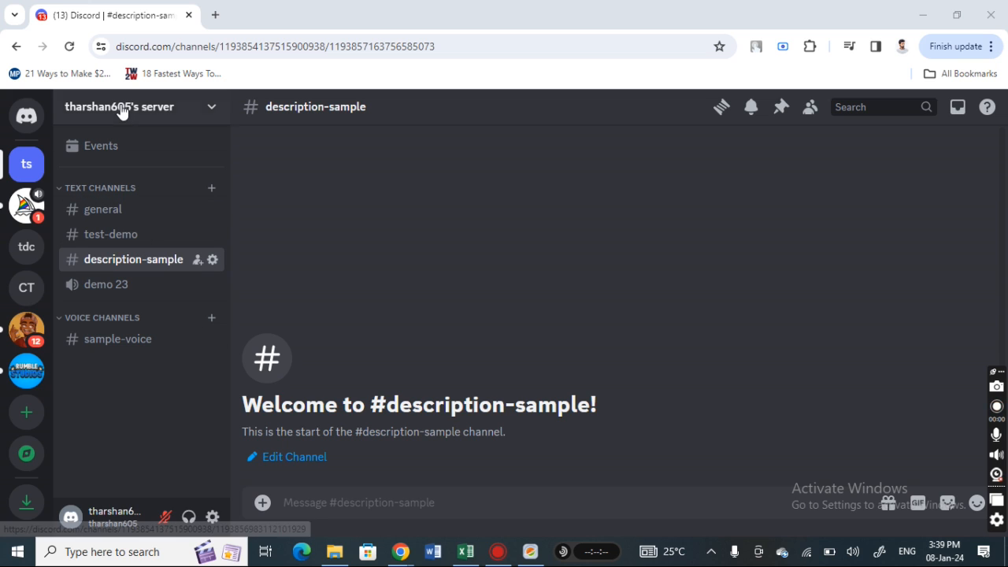
mouse_move(38, 146)
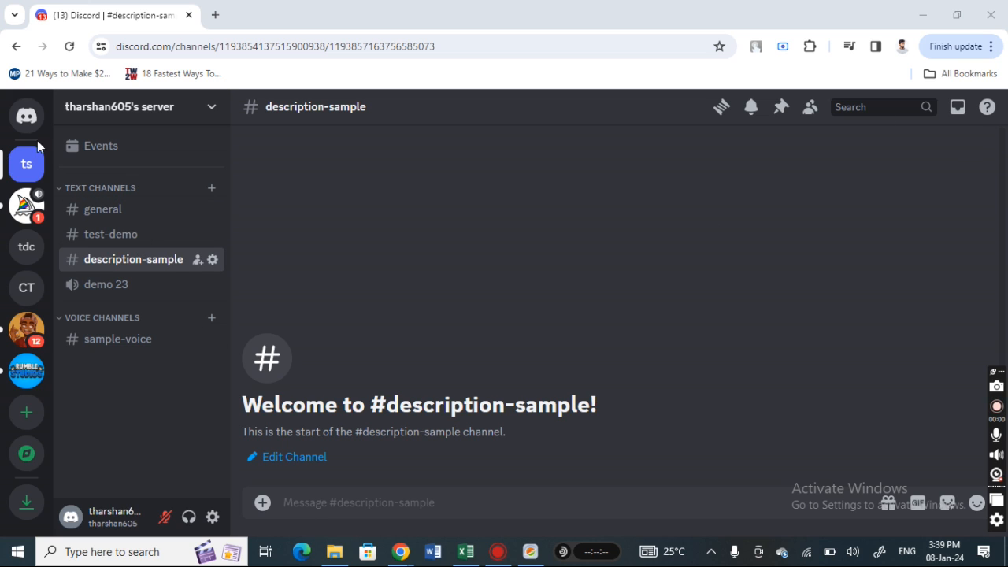
mouse_move(25, 116)
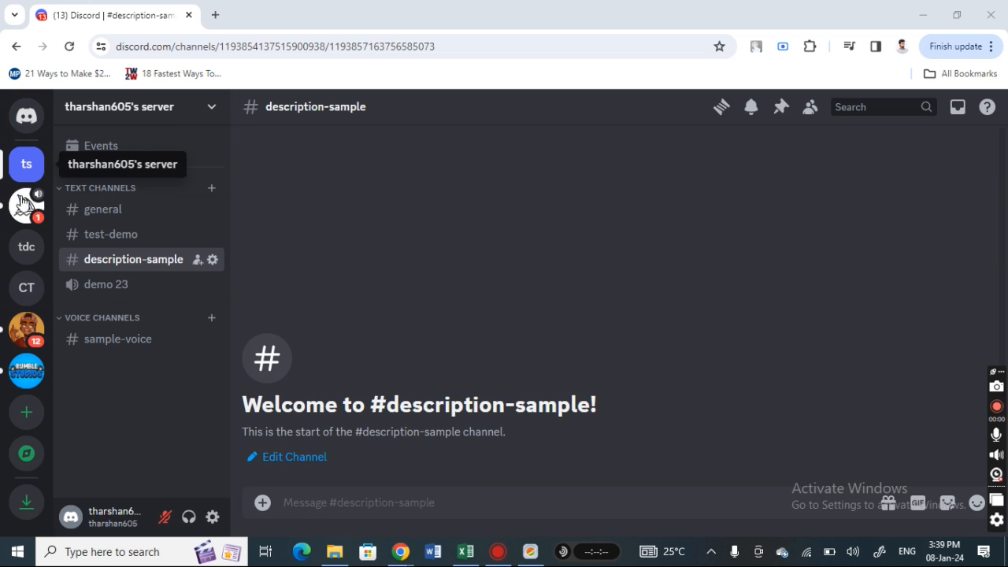
Step: Switch briefly to Midjourney, return to tharshan605's server and open its Server Settings overview
click(26, 201)
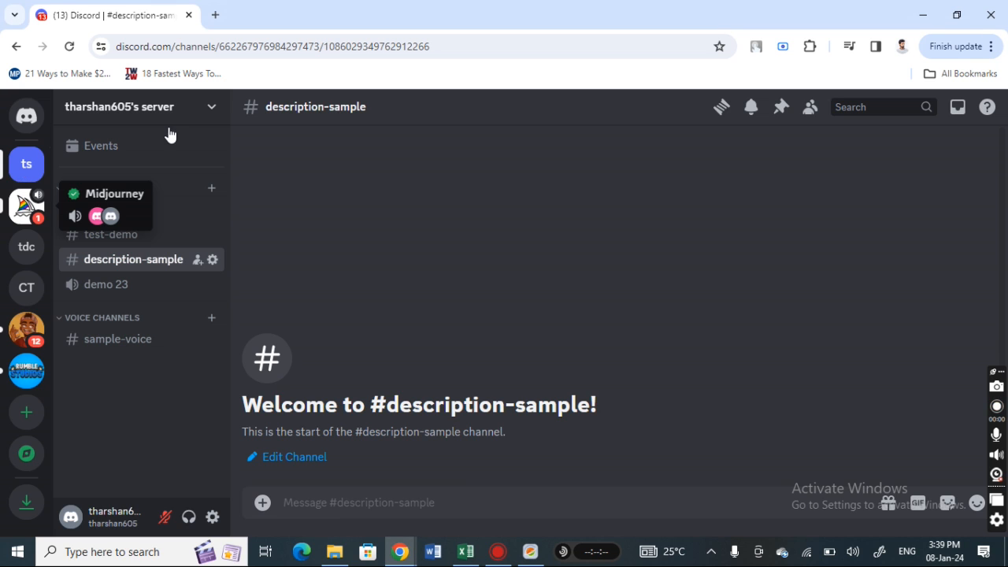
click(25, 164)
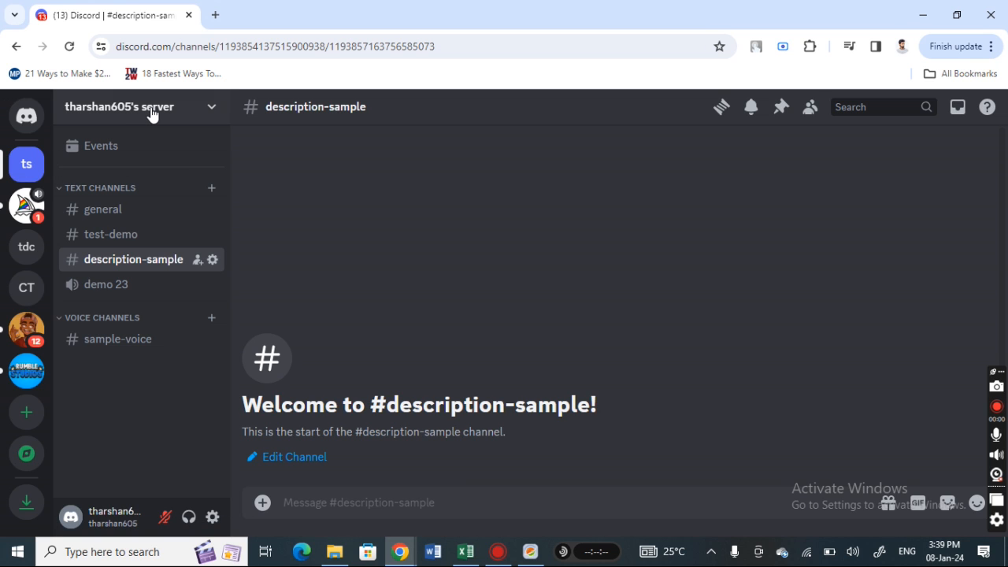
click(120, 107)
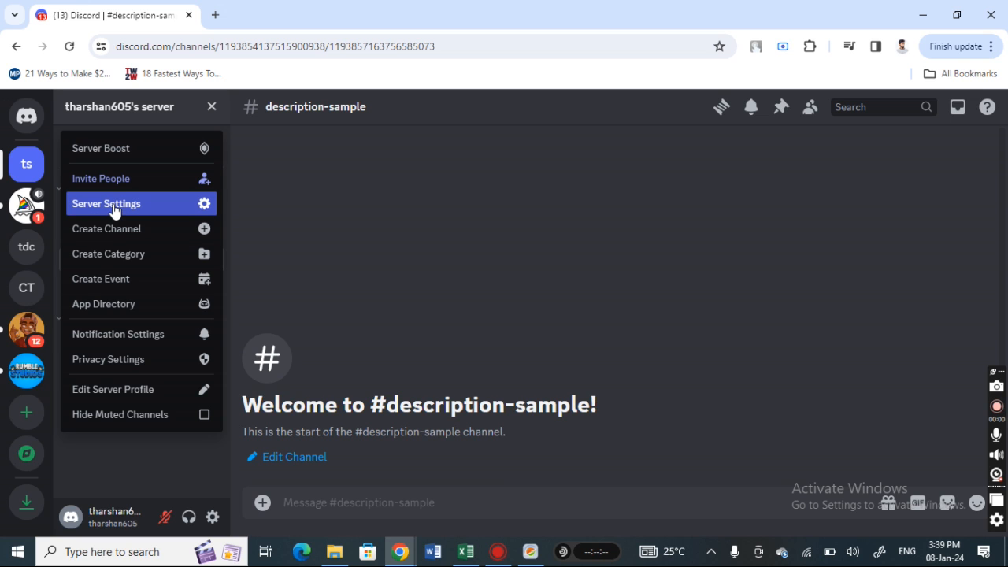
click(107, 203)
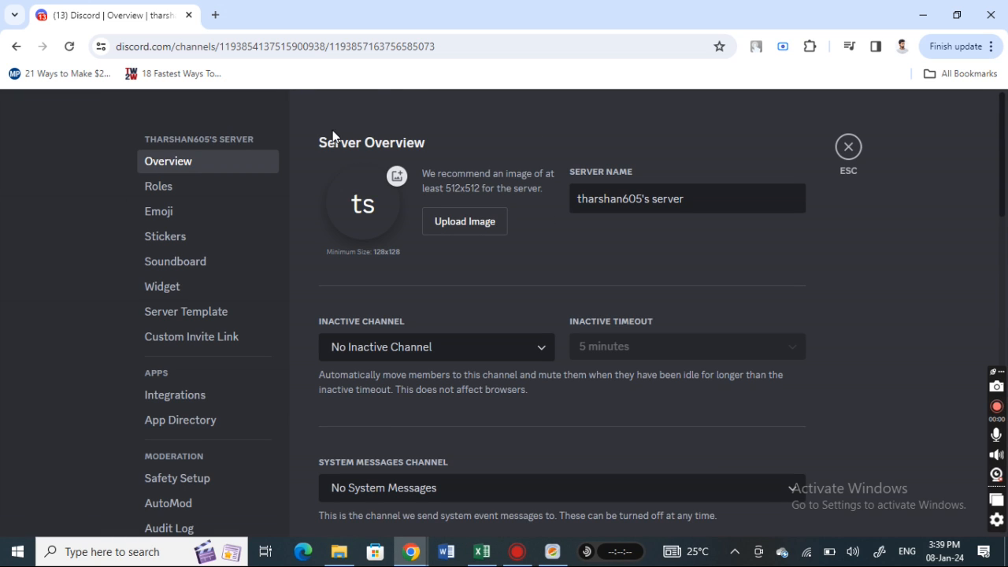
mouse_move(362, 203)
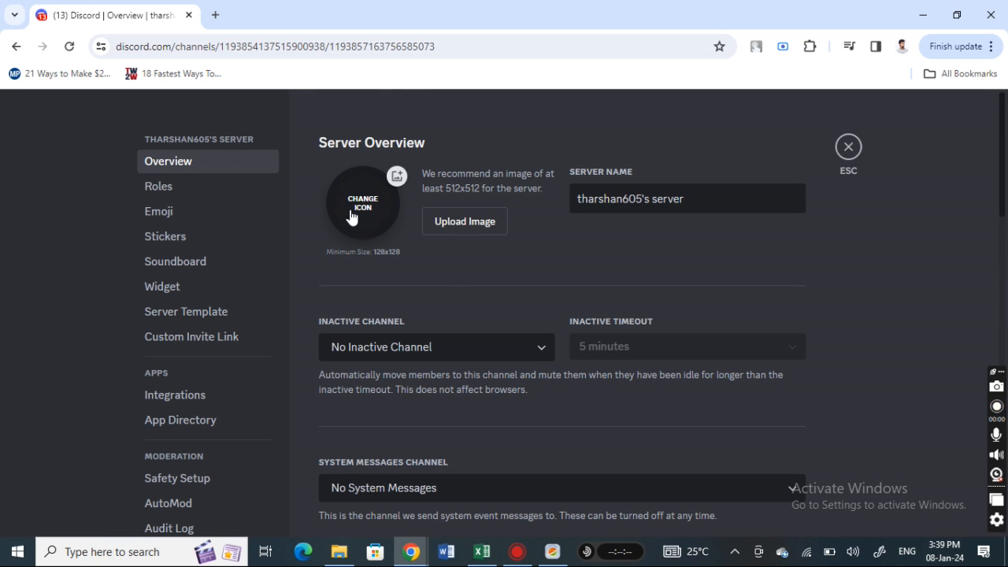
mouse_move(359, 195)
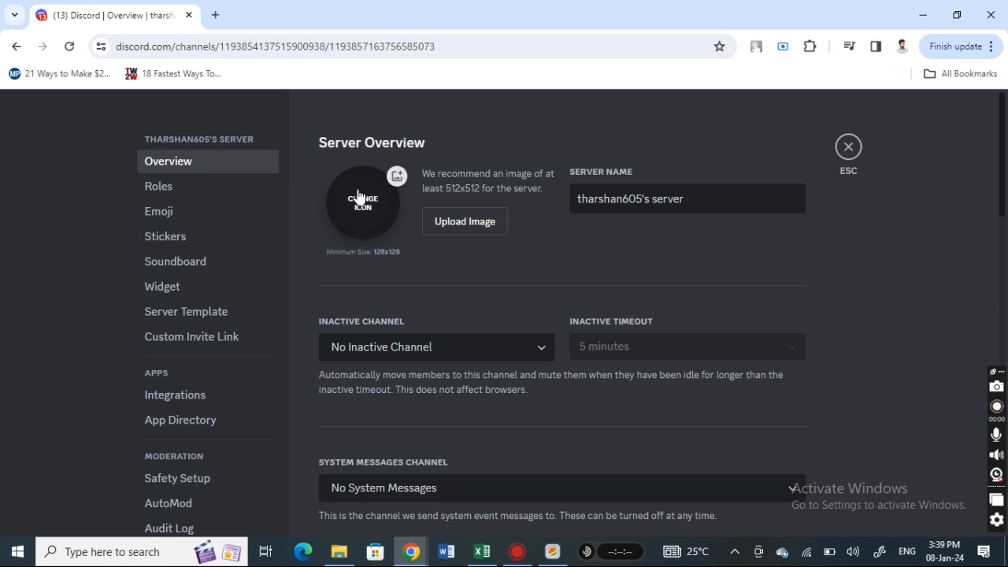
mouse_move(353, 224)
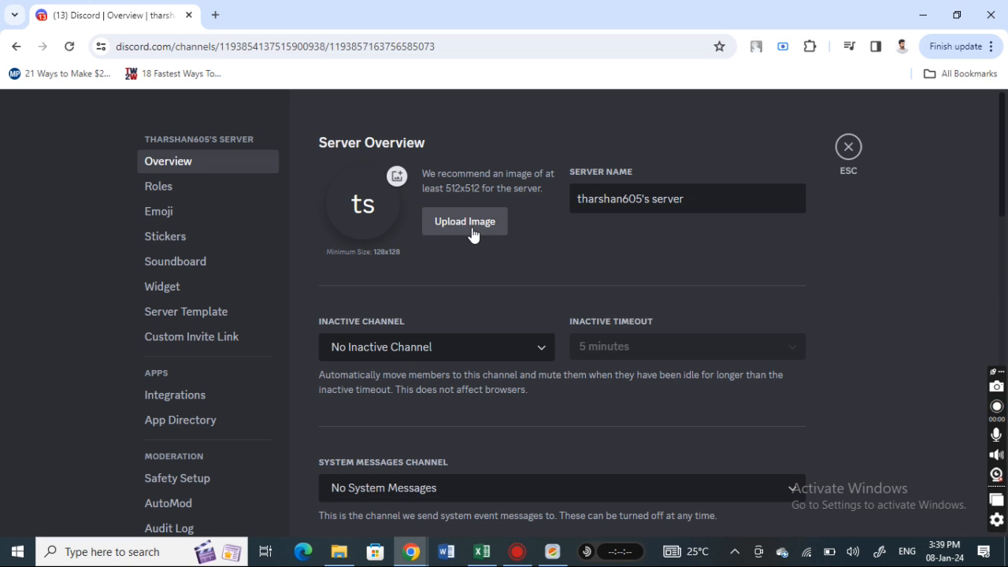
mouse_move(362, 201)
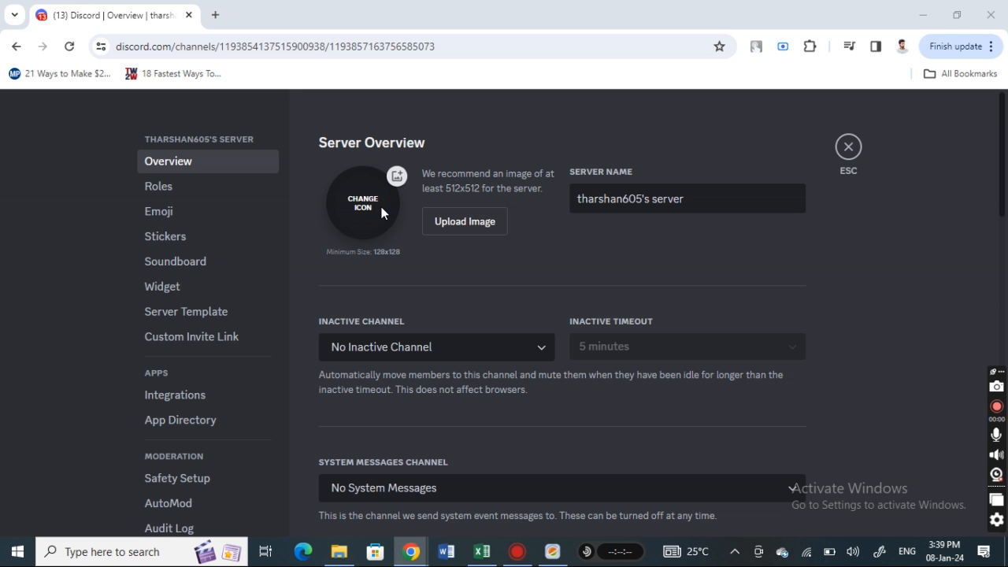
Step: Launch the file chooser for a new server icon via Change Icon
click(463, 220)
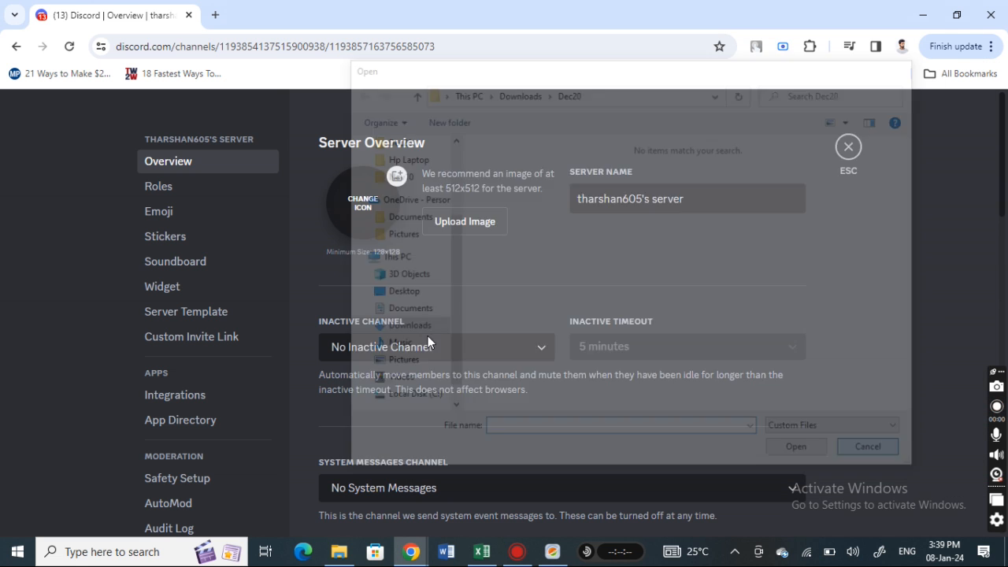
Step: Cancel the Open file dialog, leaving the icon unchanged, and scroll down the overview
click(866, 446)
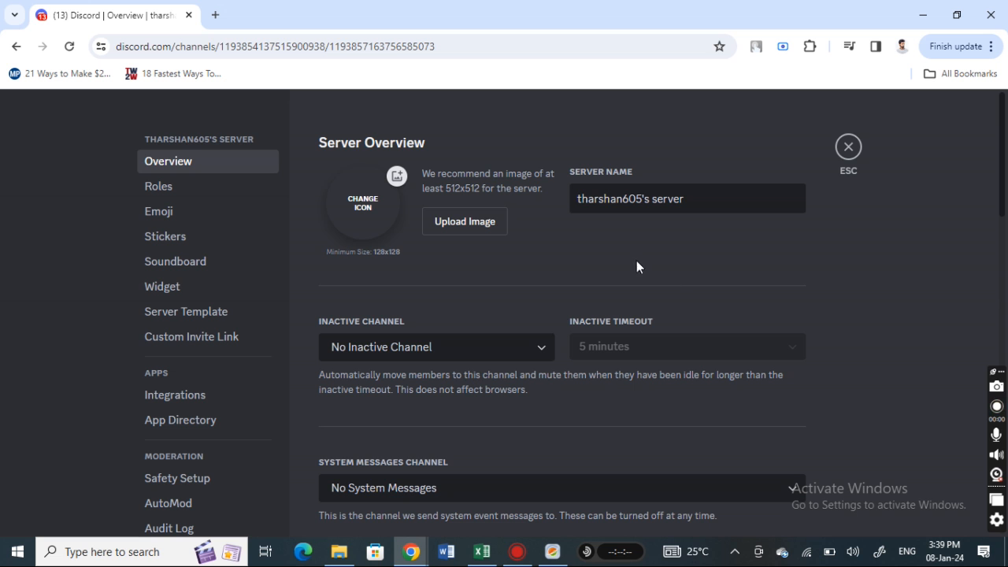
mouse_move(543, 271)
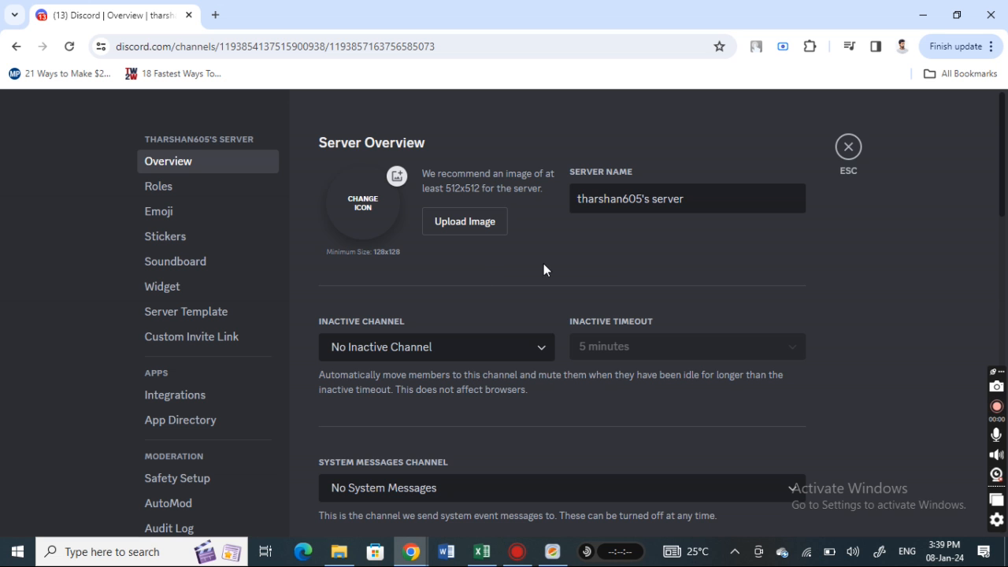
scroll(down, 3)
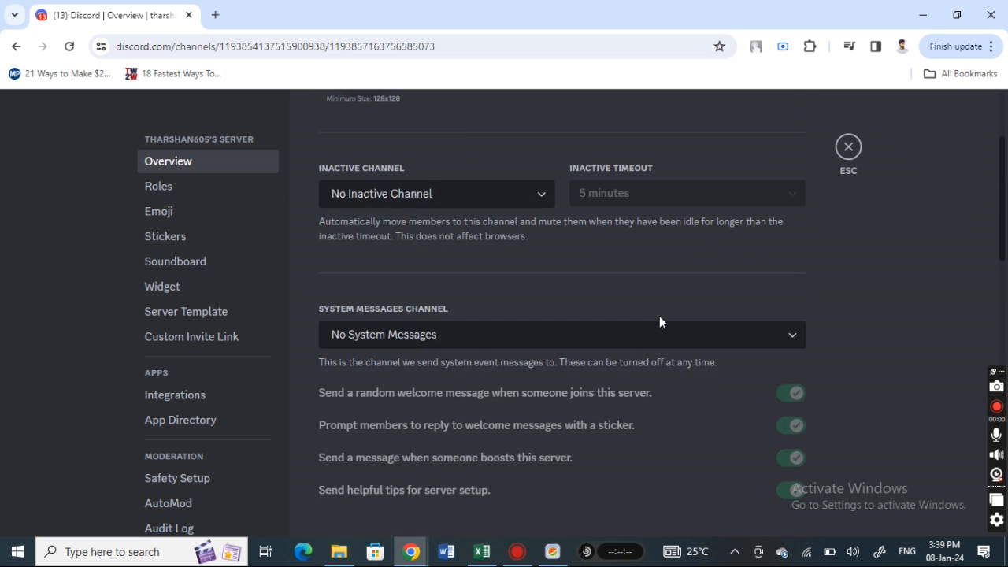
Step: Exit Server Settings with the ESC close button, returning to the description-sample channel
click(847, 148)
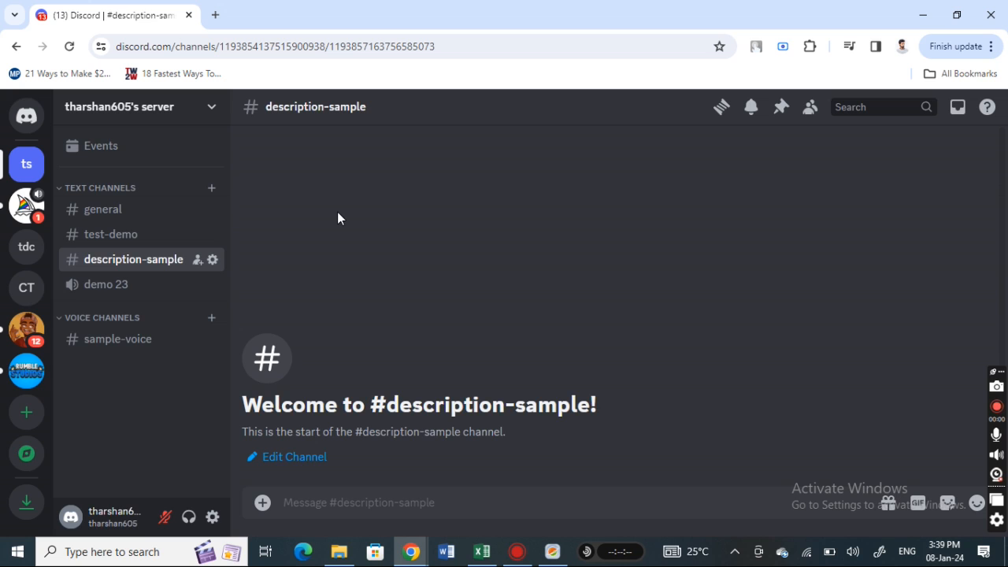
mouse_move(606, 277)
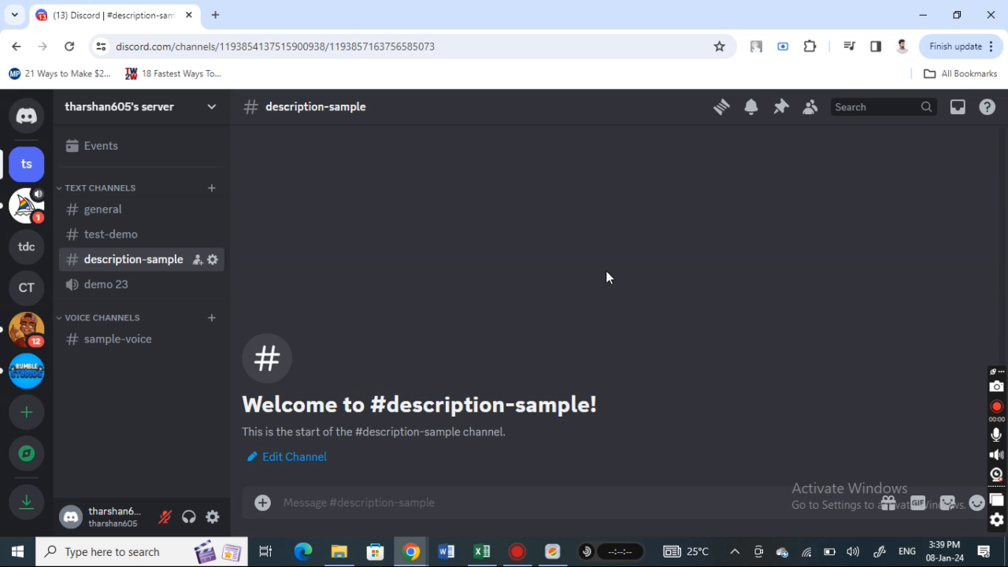